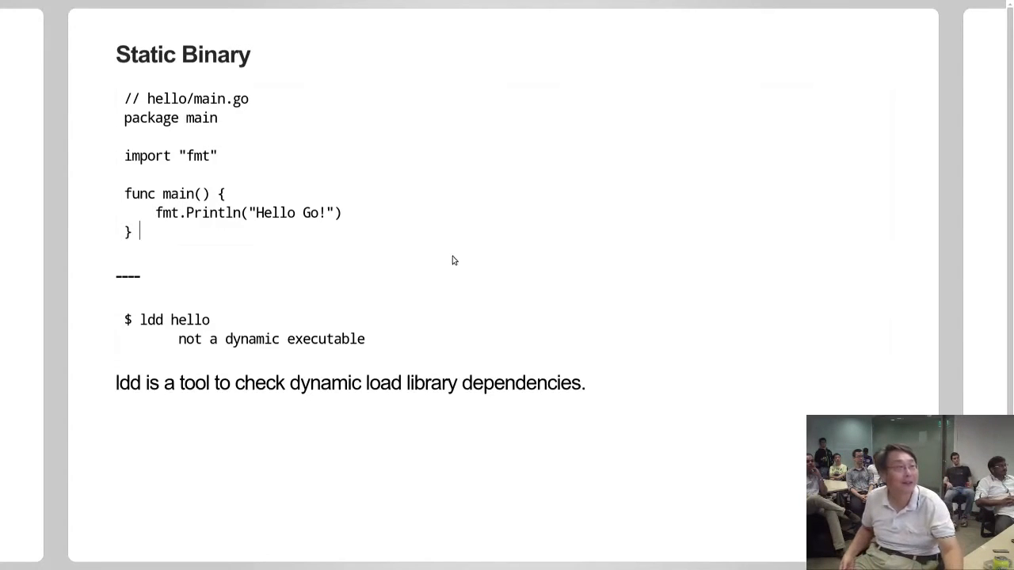
{"action": "mouse_move", "coordinate": [775, 254]}
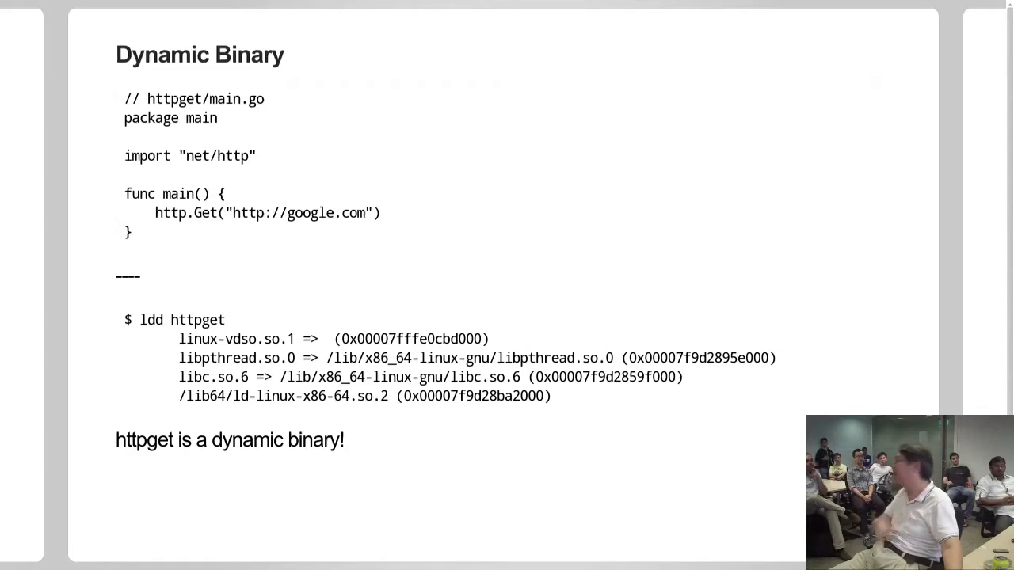
- Advance the deck to the 'Static vs Dynamic binary deploys' slide
{"action": "key", "text": "Right"}
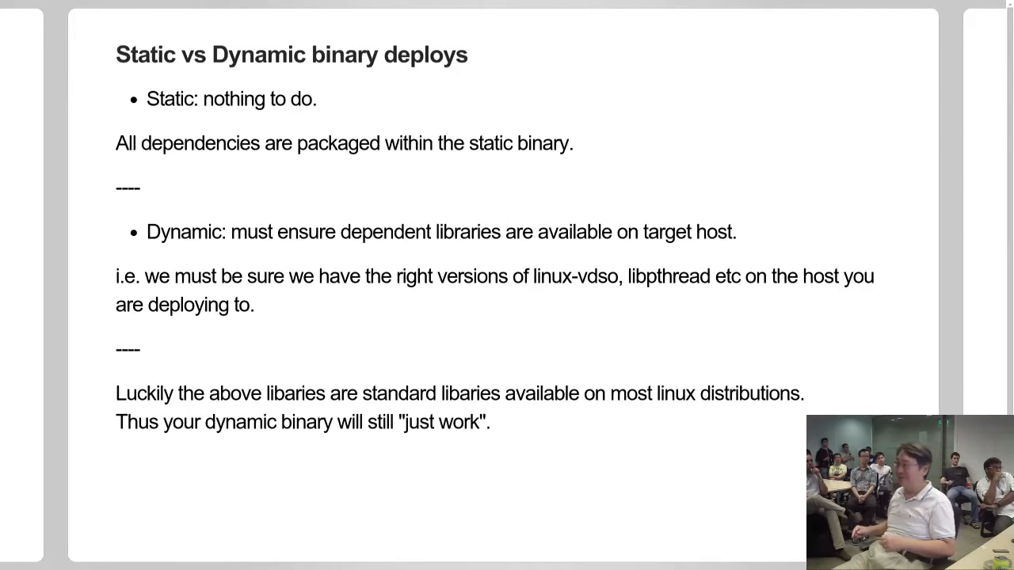
{"action": "key", "text": "Right"}
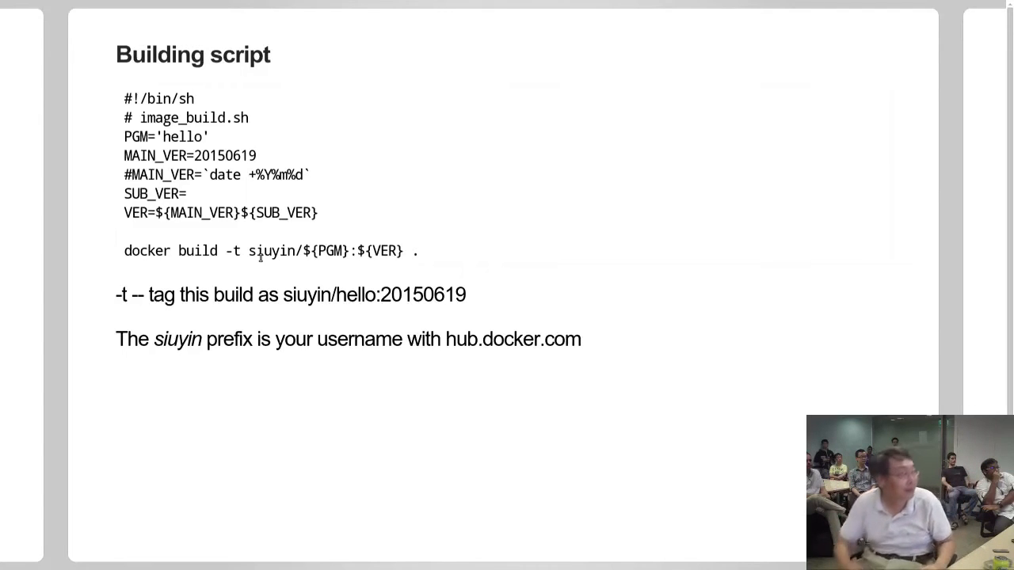
- Advance the deck to the 'Building the image' slide
{"action": "key", "text": "Right"}
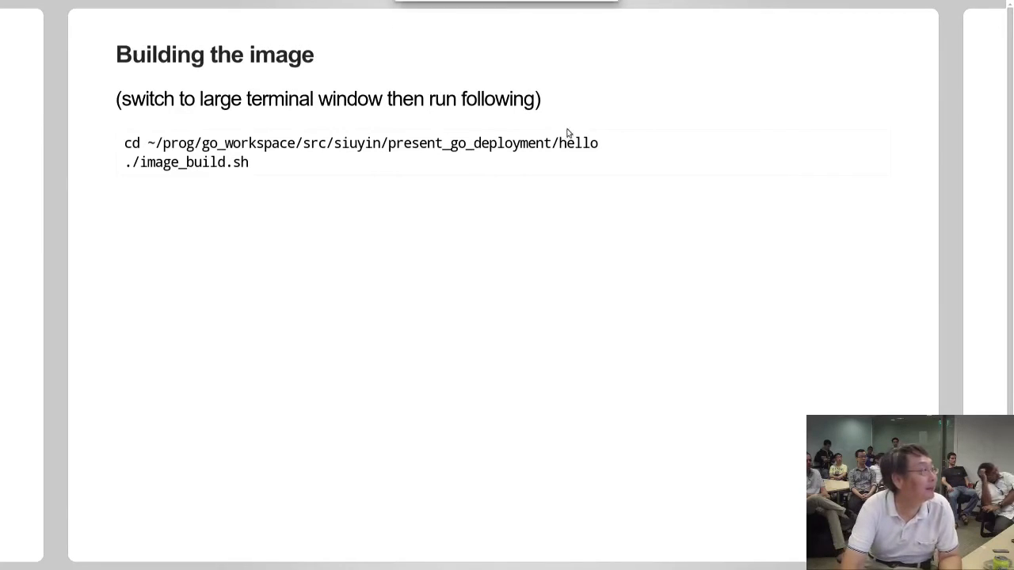
- Run ./image_build.sh in the hello project directory terminal
{"action": "left_click_drag", "start_coordinate": [394, 143], "coordinate": [598, 144]}
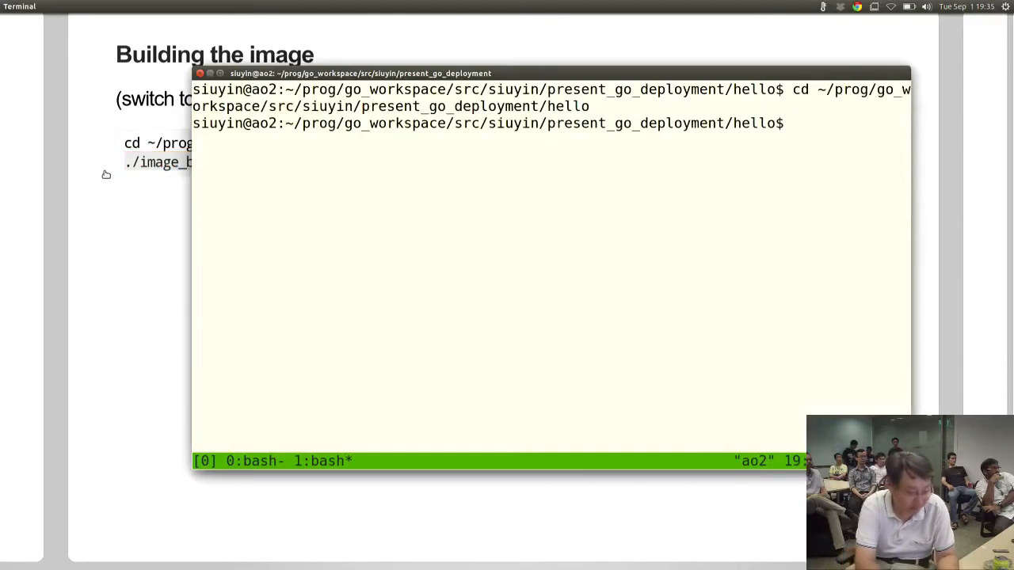
{"action": "type", "text": "./image_build.sh"}
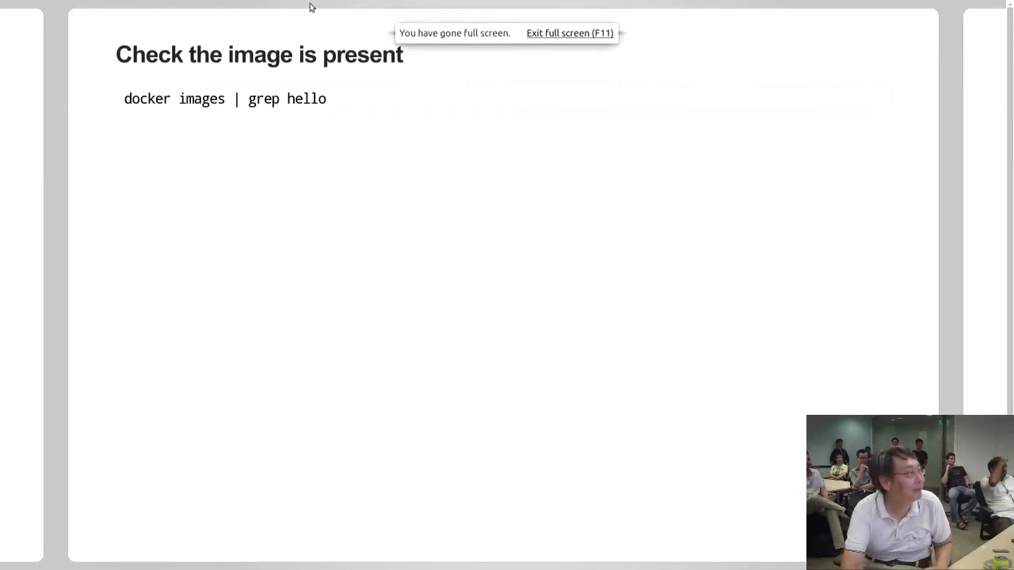
- Run 'docker images | grep hello' to confirm the hello image exists
{"action": "triple_click", "coordinate": [224, 98]}
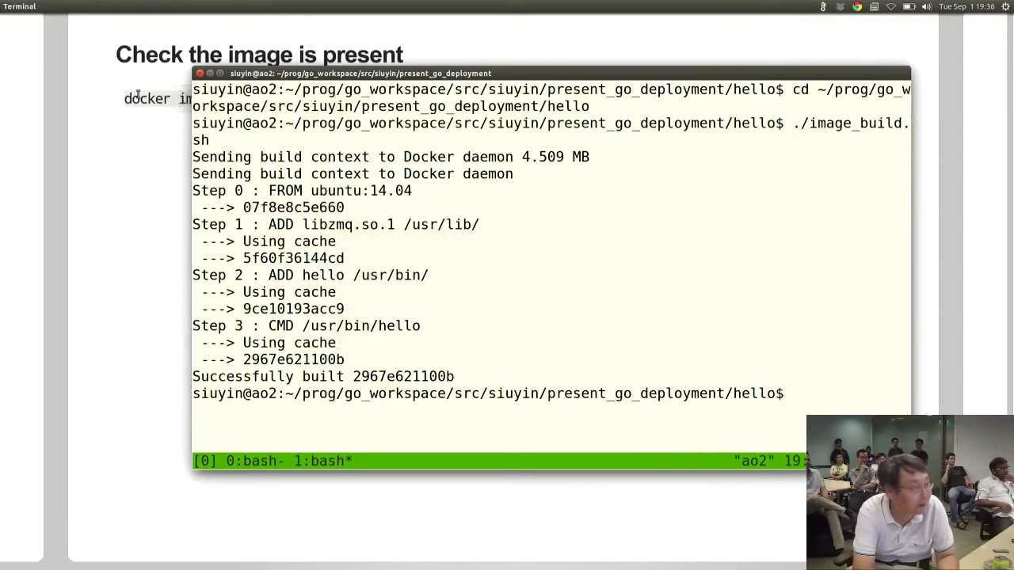
{"action": "type", "text": "docker images | grep hello"}
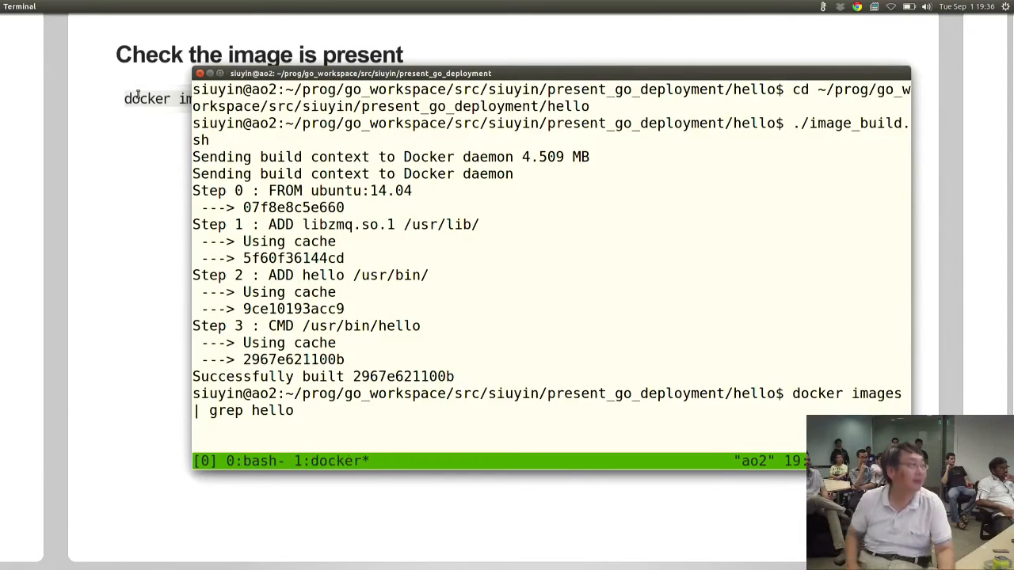
{"action": "key", "text": "Return"}
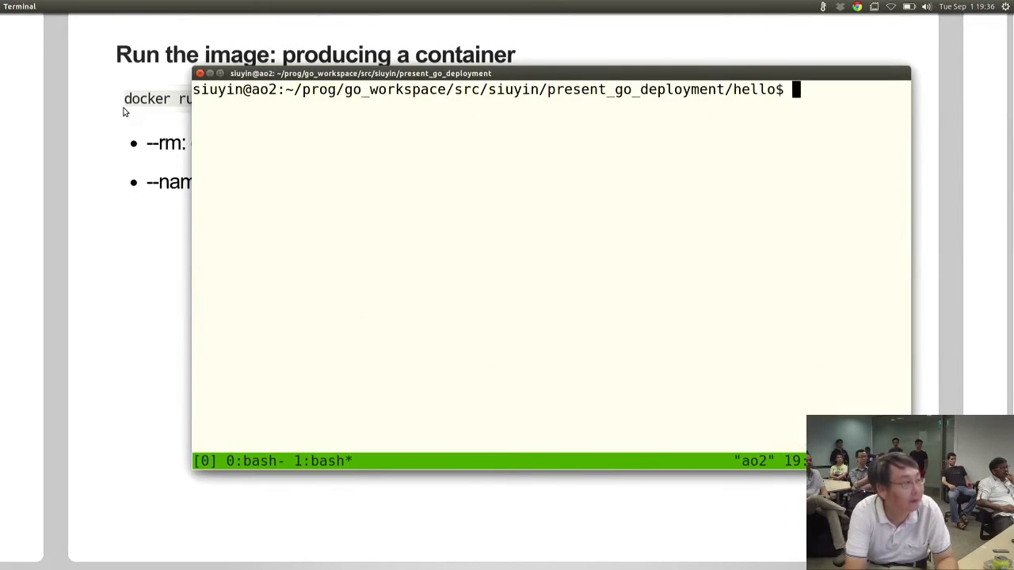
- Run 'docker run --rm --name hello1 siuyin/hello:20150619' in the terminal
{"action": "type", "text": "docker run --rm --name hello1 siuyin/hello:20150619"}
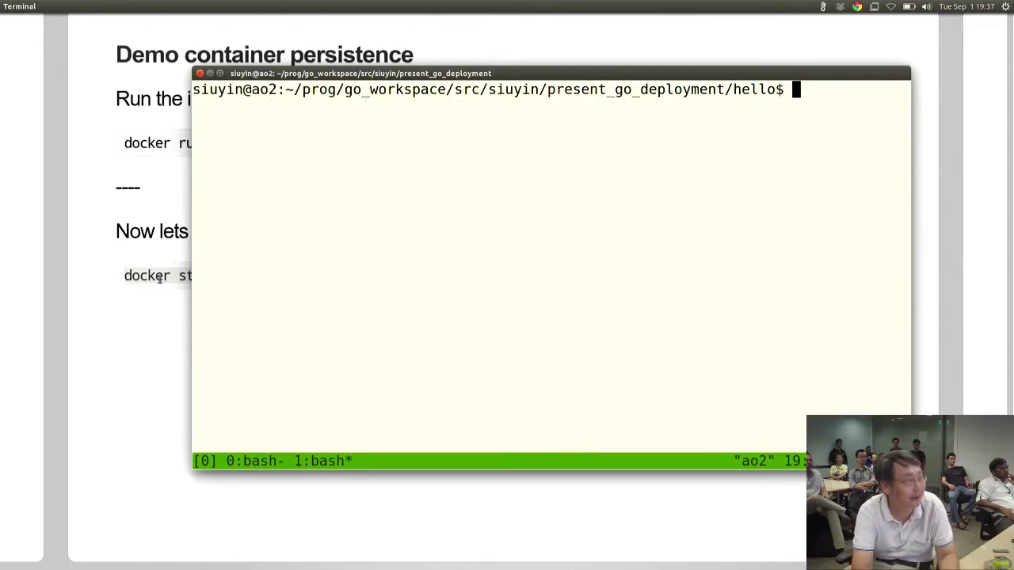
- Run 'docker start -a hello2' so the container prints Hello Go! again
{"action": "type", "text": "docker start -a hello2"}
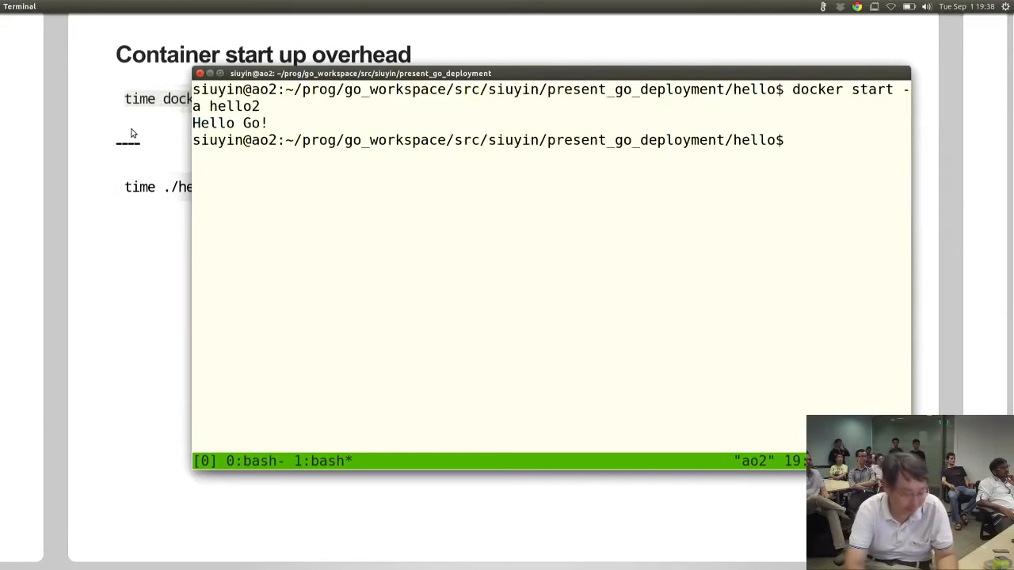
- Time 'docker start -a hello2' (0.450s) against './hello' directly (0.004s)
{"action": "type", "text": "time docker start -a hello2"}
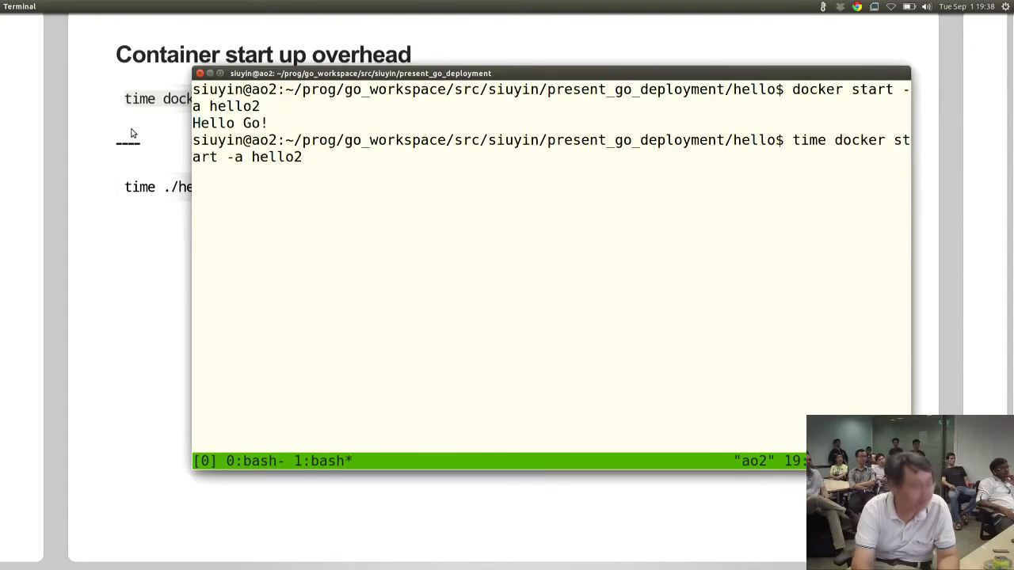
{"action": "key", "text": "Return"}
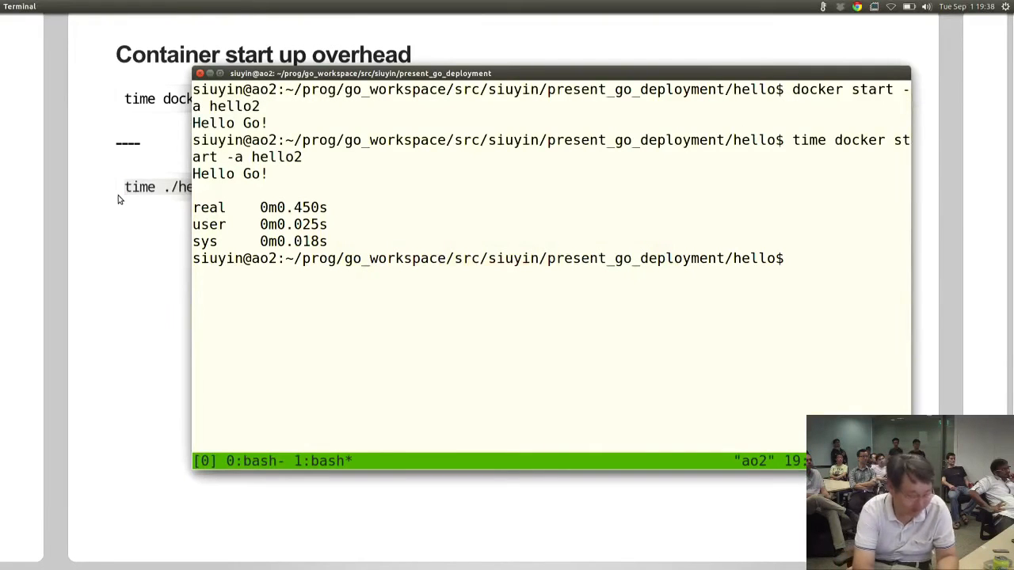
{"action": "type", "text": "time ./hello"}
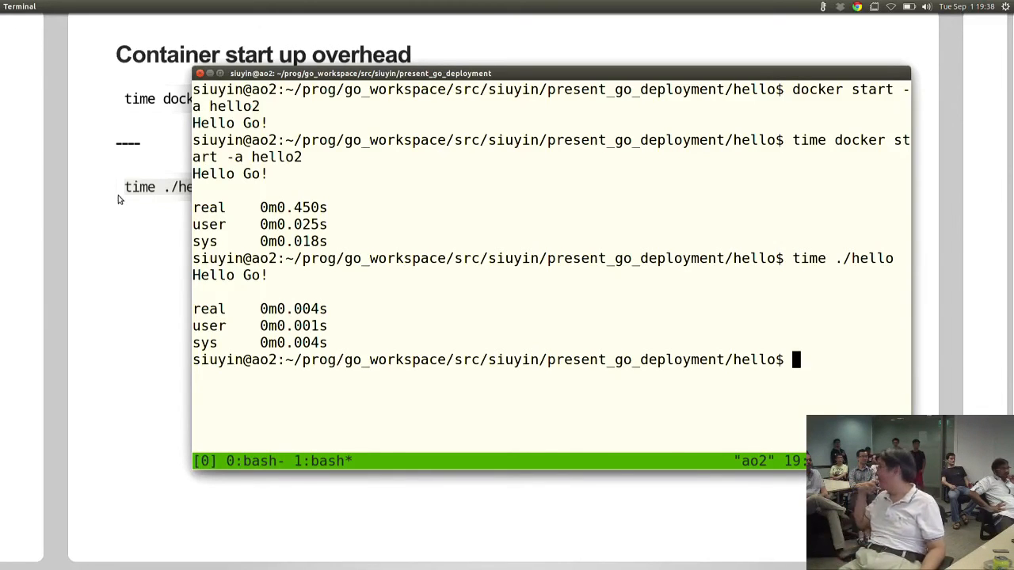
{"action": "key", "text": "alt+tab"}
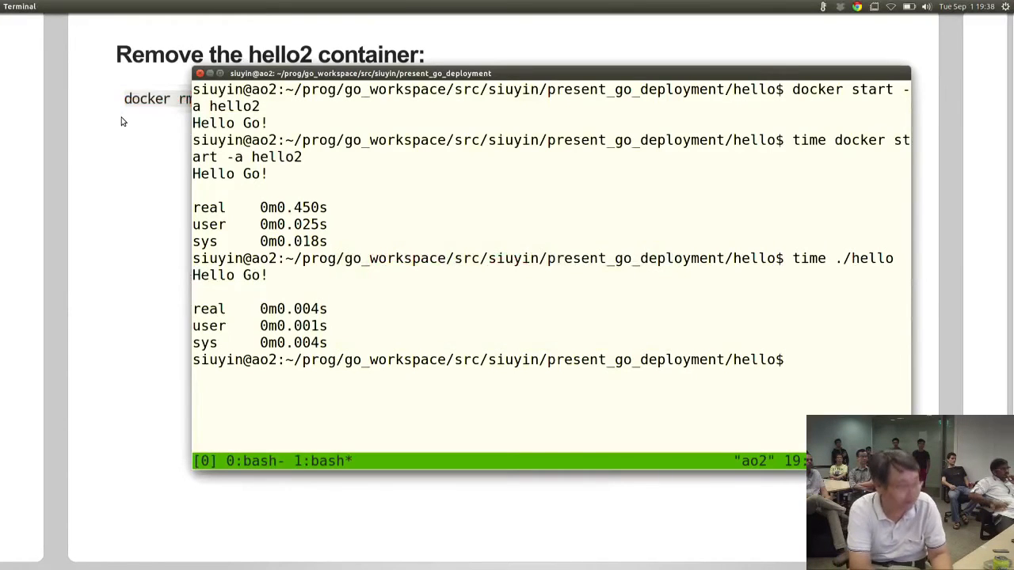
- Run 'docker rm hello2', which echoes hello2 back
{"action": "type", "text": "docker rm hello2"}
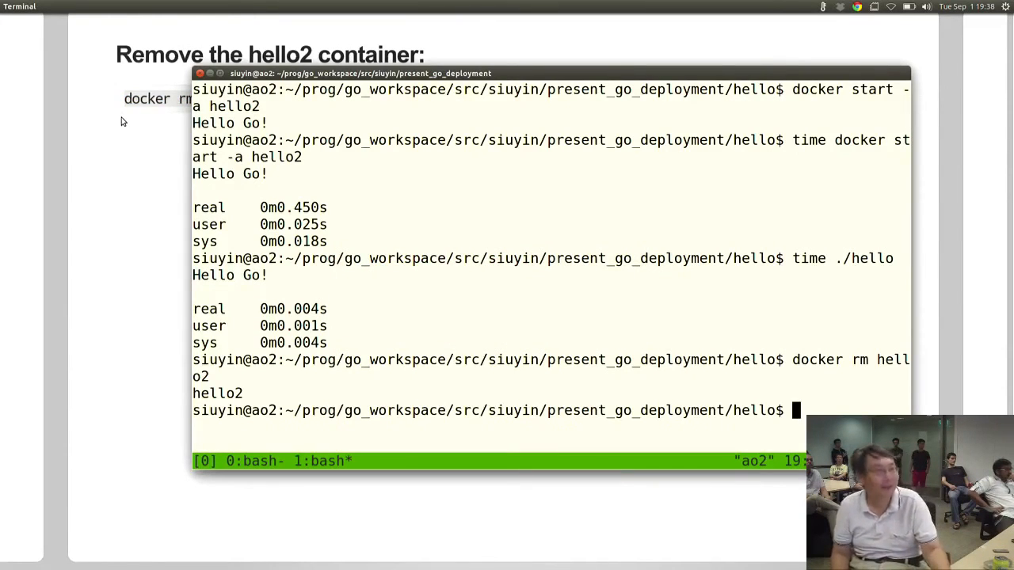